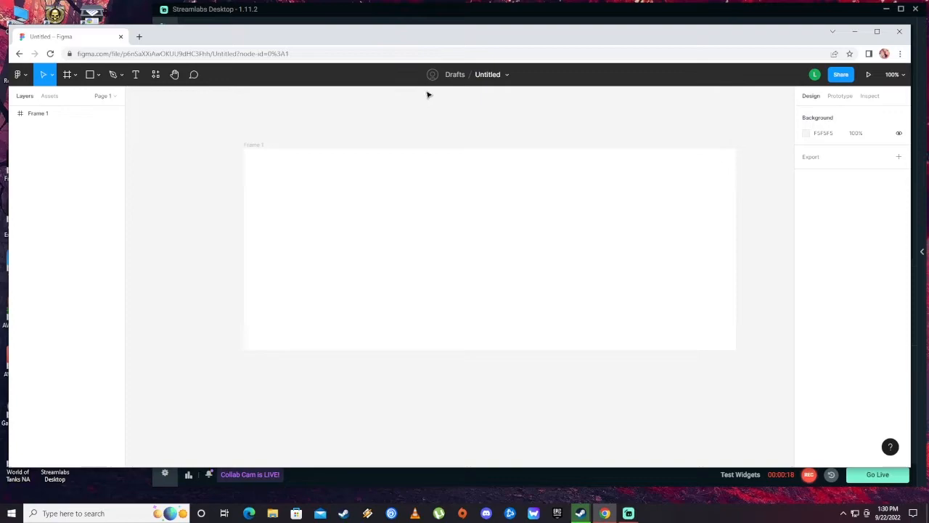
Add a text layer near the frame's left side containing the letter B.
{"action": "left_click", "coordinate": [137, 74]}
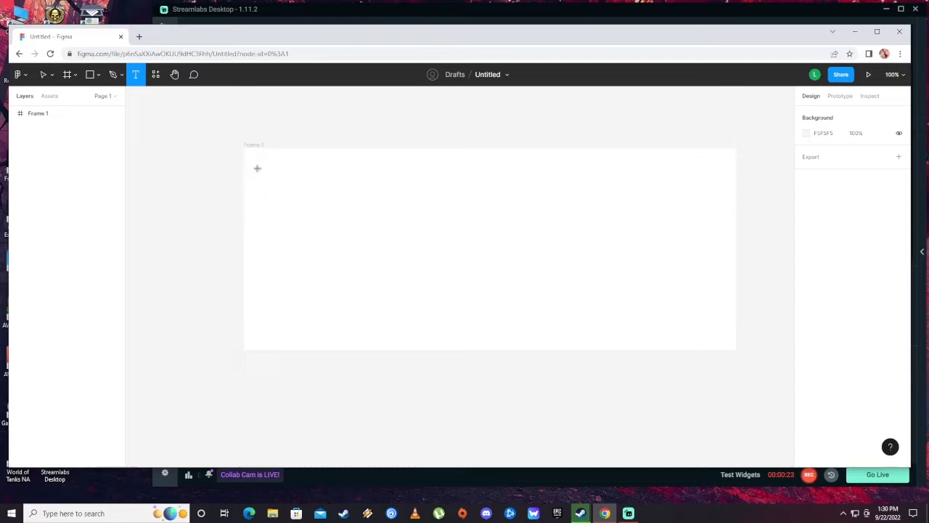
{"action": "left_click_drag", "start_coordinate": [257, 168], "coordinate": [389, 322]}
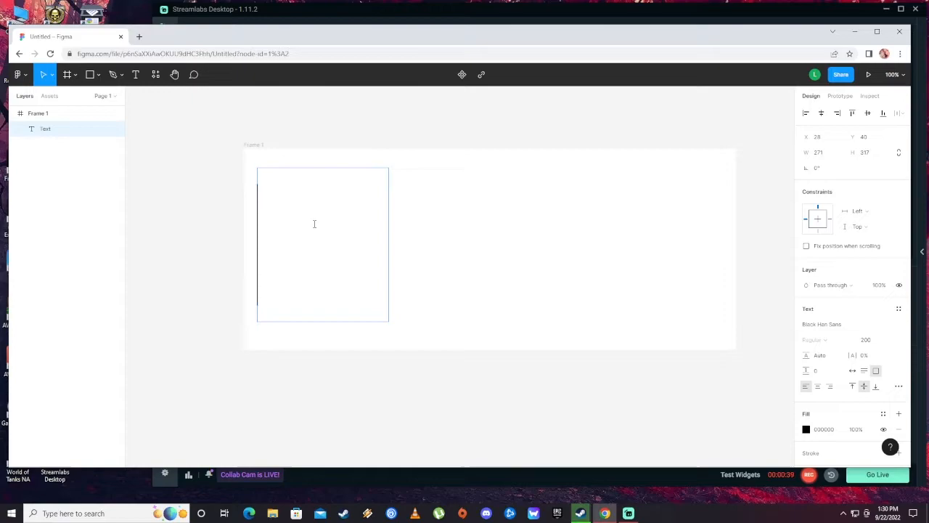
{"action": "type", "text": "B"}
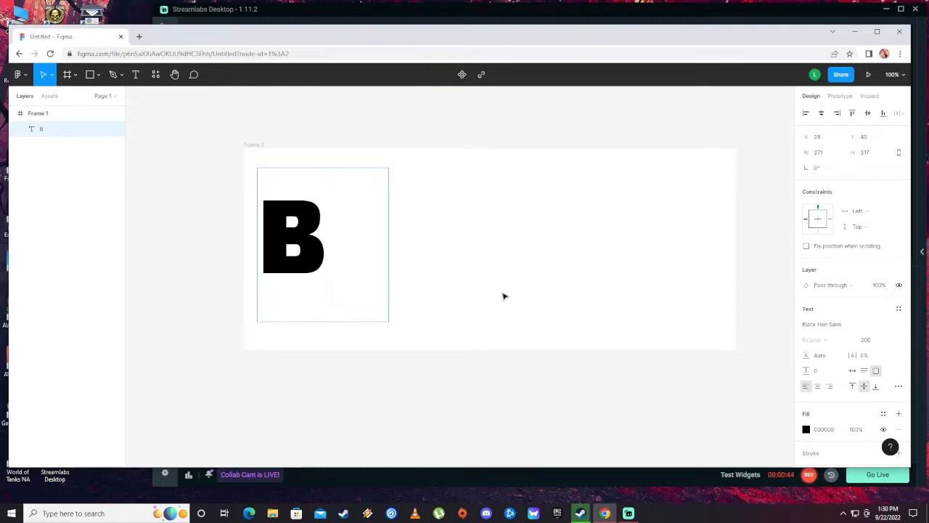
{"action": "mouse_move", "coordinate": [398, 271]}
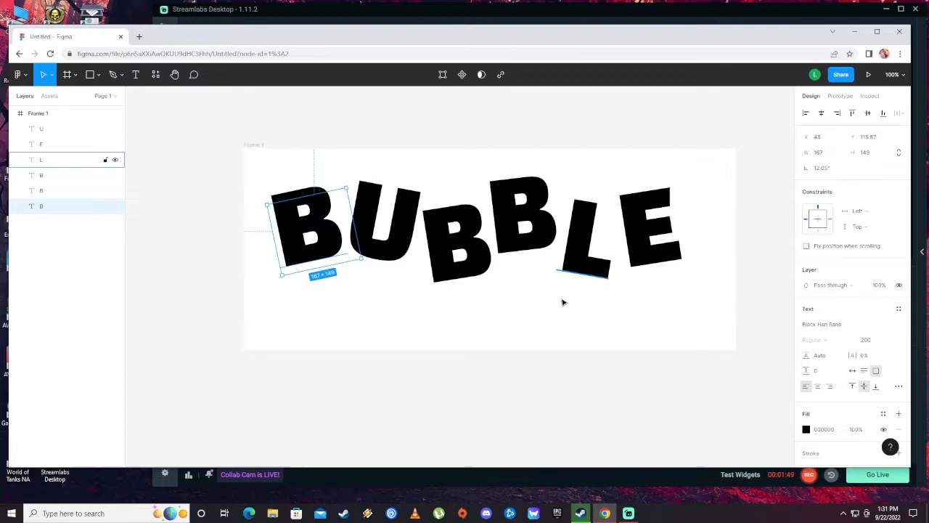
Replace the solid black fill on the first B and the E with a pastel linear gradient.
{"action": "left_click", "coordinate": [806, 429]}
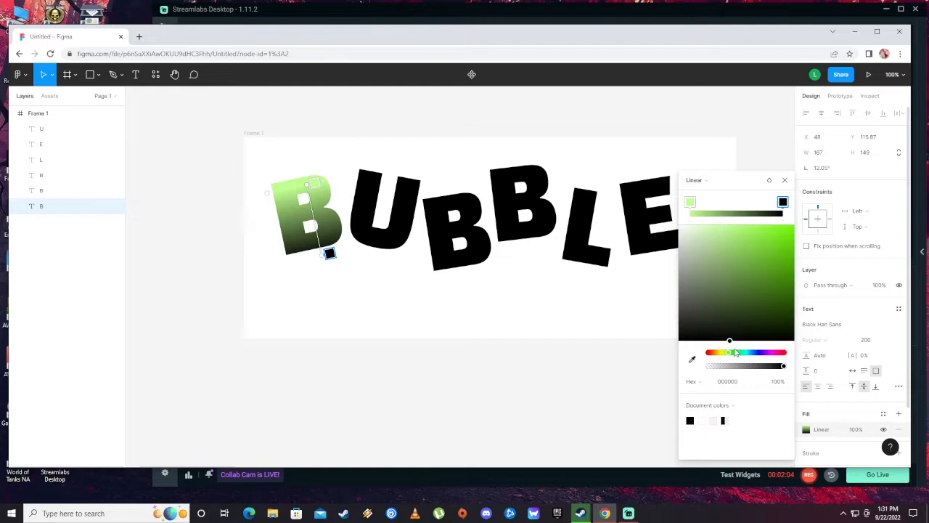
{"action": "left_click", "coordinate": [747, 353]}
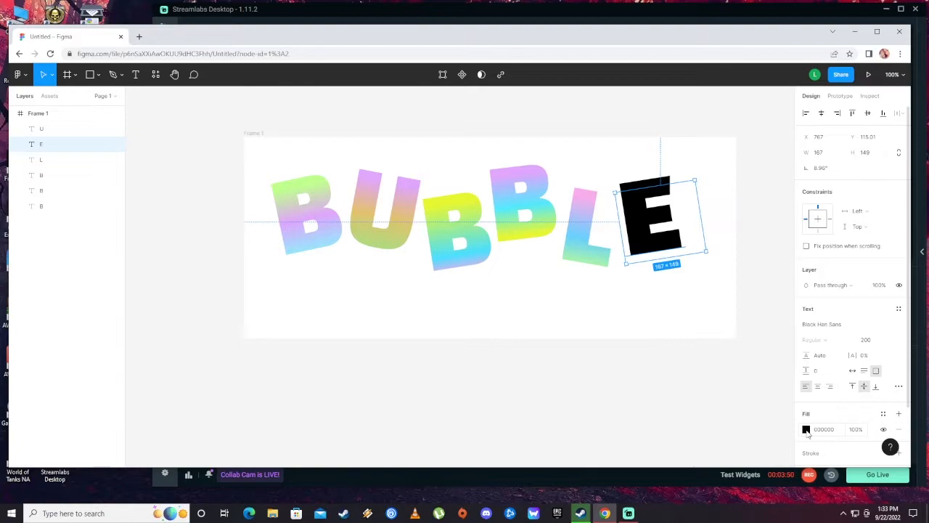
{"action": "left_click", "coordinate": [807, 430]}
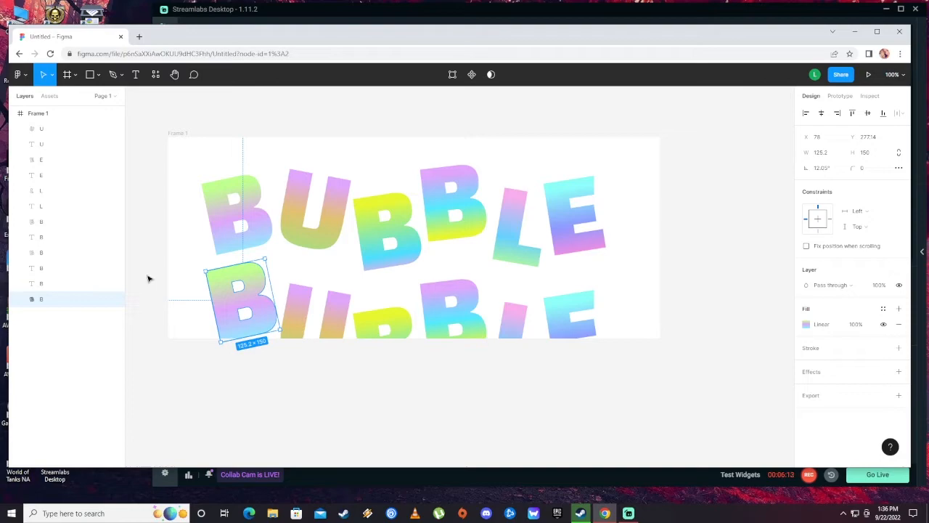
Move the duplicate B onto the top B and offset it slightly behind the original.
{"action": "left_click_drag", "start_coordinate": [244, 300], "coordinate": [244, 218]}
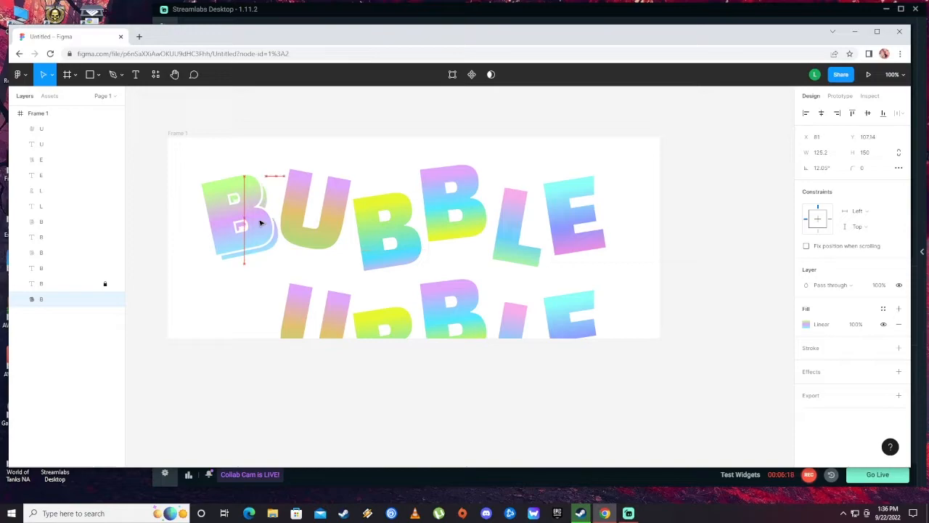
{"action": "left_click_drag", "start_coordinate": [239, 225], "coordinate": [249, 217]}
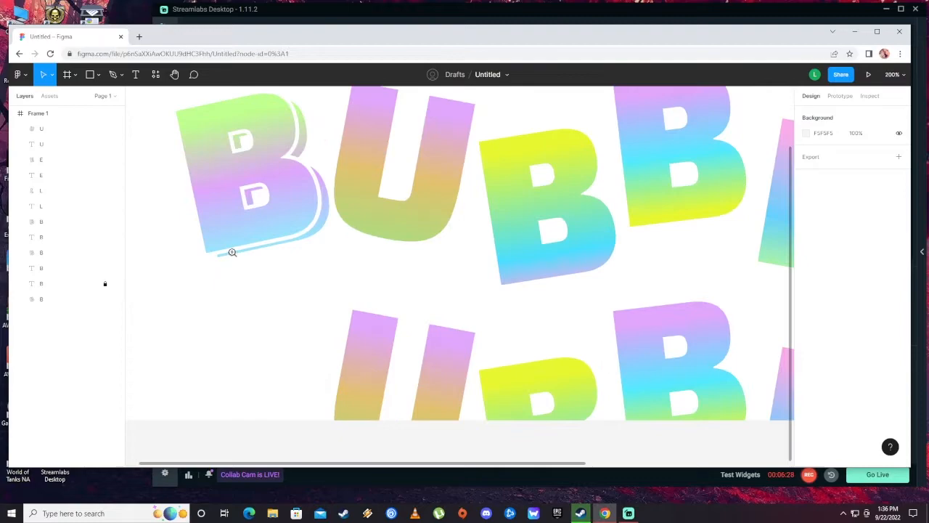
{"action": "left_click", "coordinate": [254, 174]}
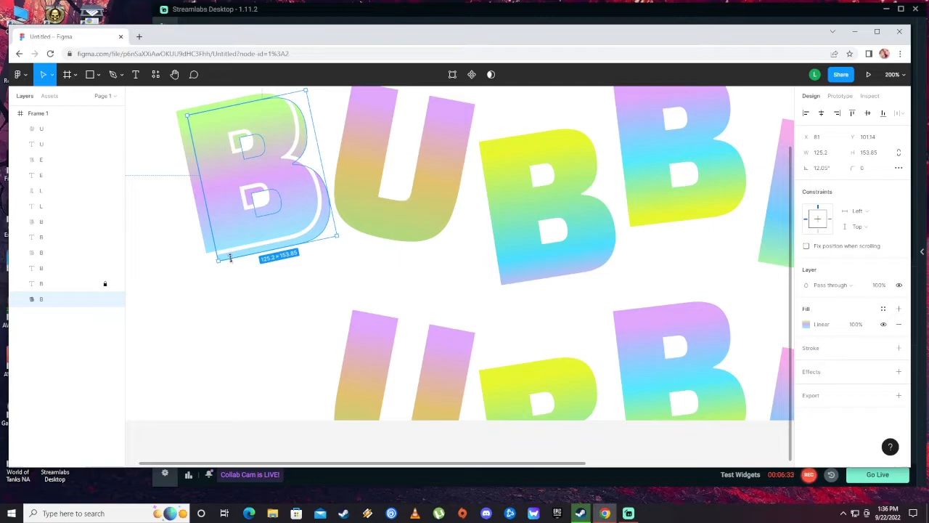
Reshape the offset B copy's outline points so it reads as the letter's 3D edge.
{"action": "double_click", "coordinate": [254, 175]}
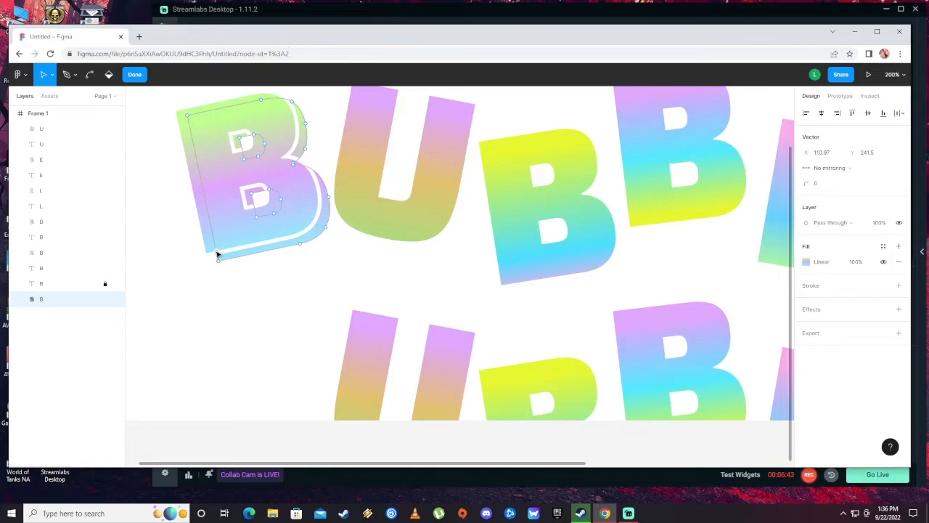
{"action": "left_click_drag", "start_coordinate": [217, 262], "coordinate": [206, 254]}
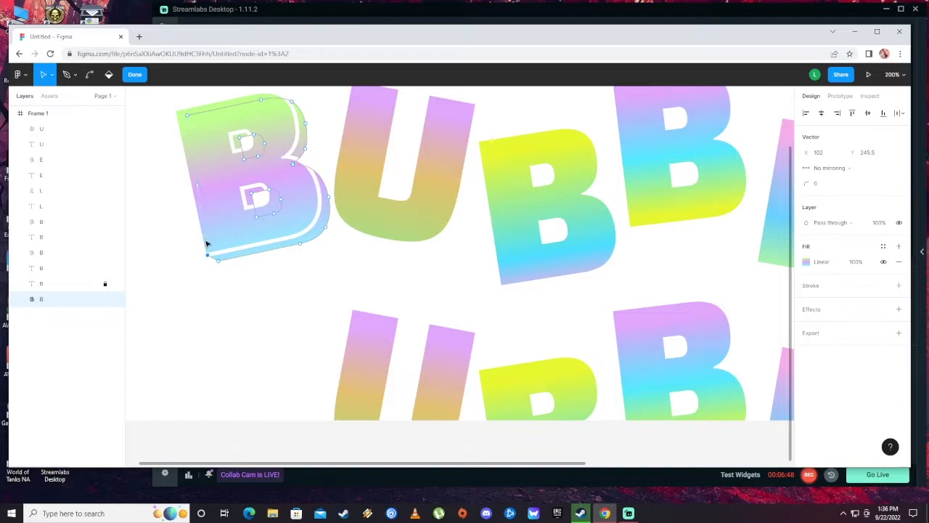
{"action": "left_click", "coordinate": [134, 74]}
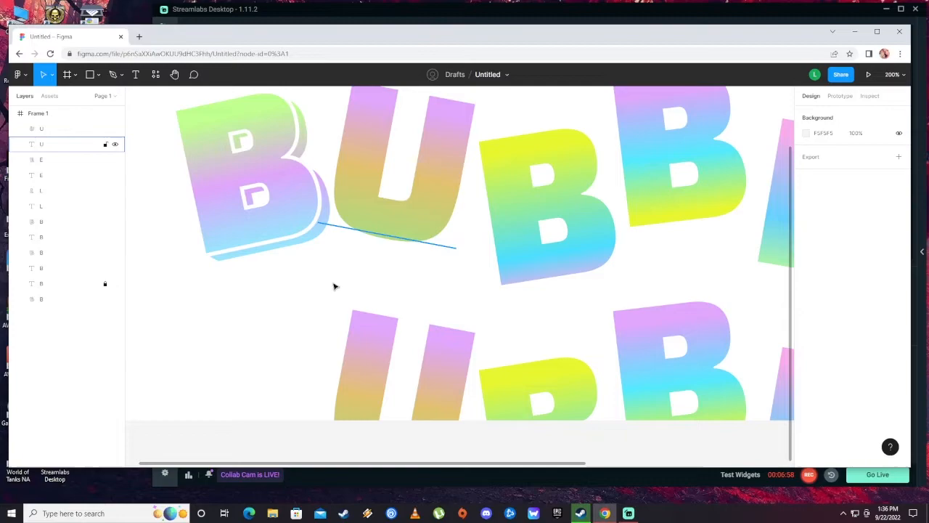
Reshape the U copy's outline points to form its offset 3D backing.
{"action": "left_click", "coordinate": [40, 127]}
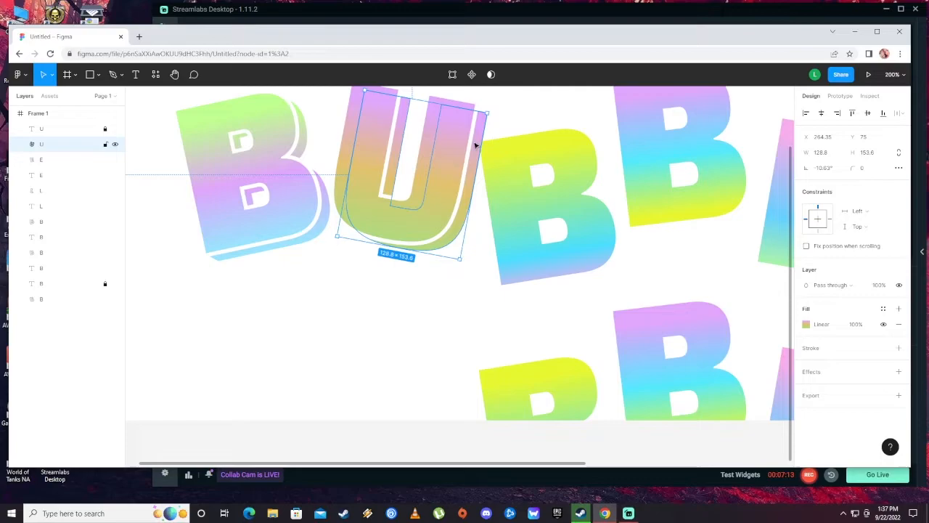
{"action": "double_click", "coordinate": [409, 167]}
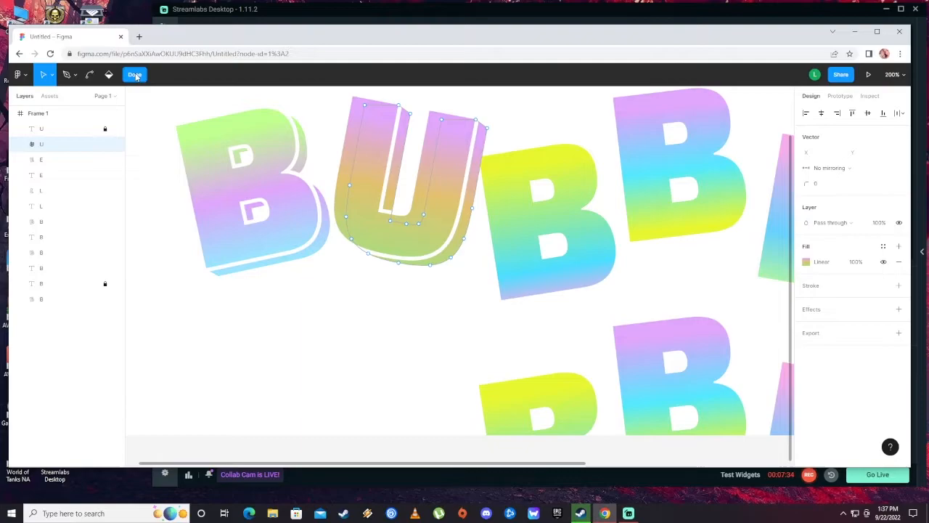
{"action": "left_click", "coordinate": [135, 74]}
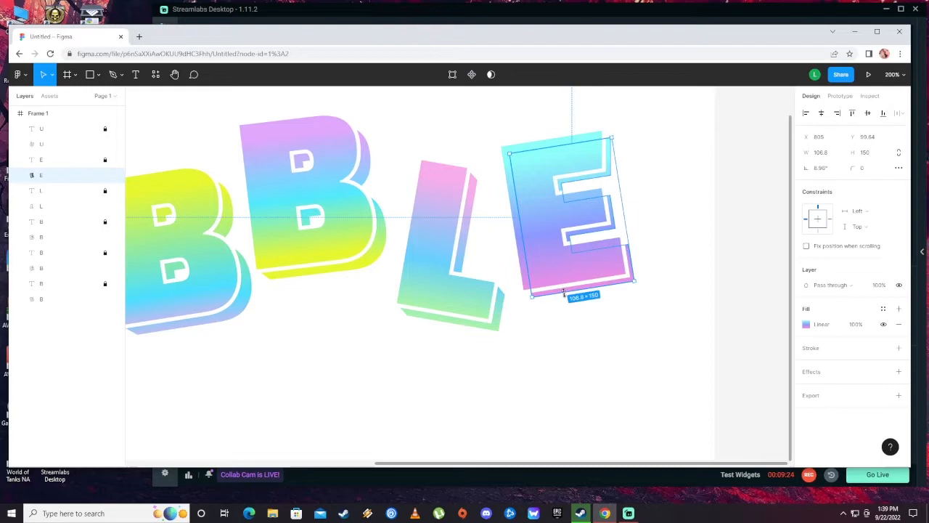
Adjust the tilted E's vector points so its white inner outline fits the letter.
{"action": "double_click", "coordinate": [573, 210]}
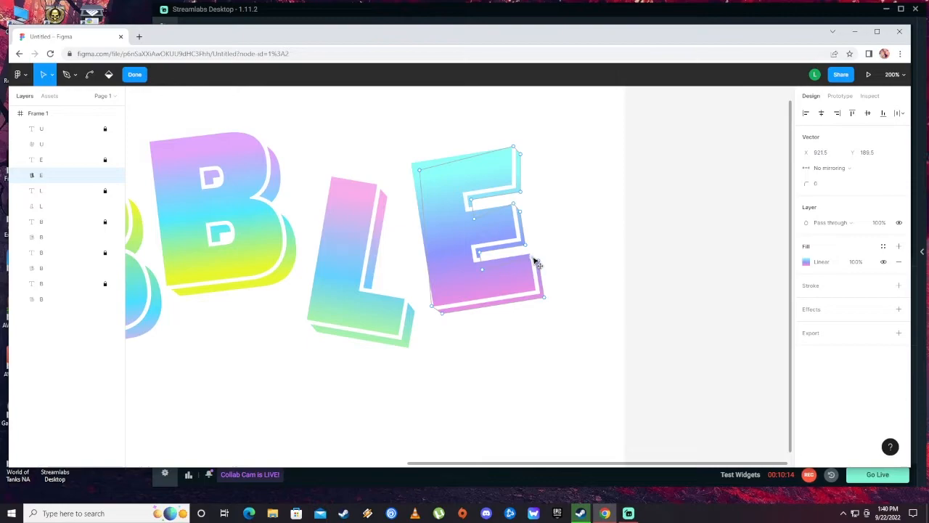
{"action": "left_click", "coordinate": [134, 74]}
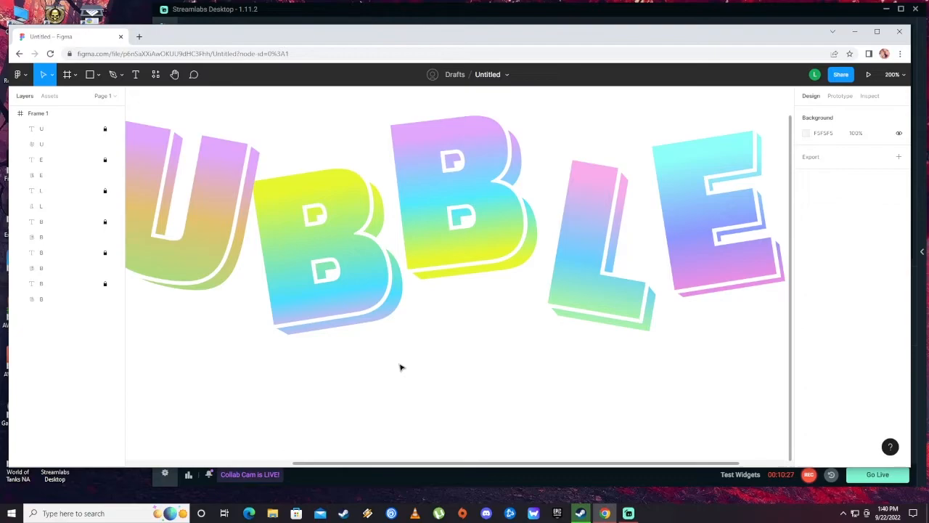
{"action": "left_click", "coordinate": [40, 283]}
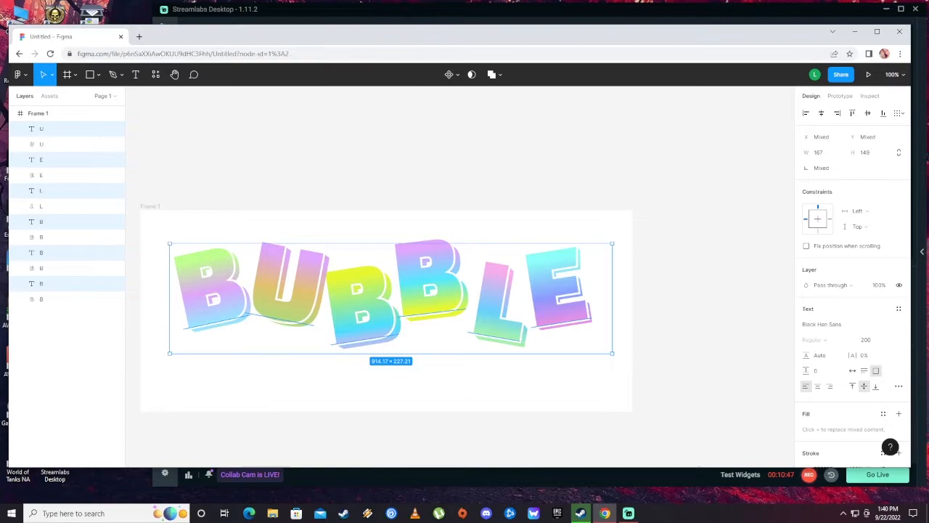
{"action": "left_click", "coordinate": [700, 384]}
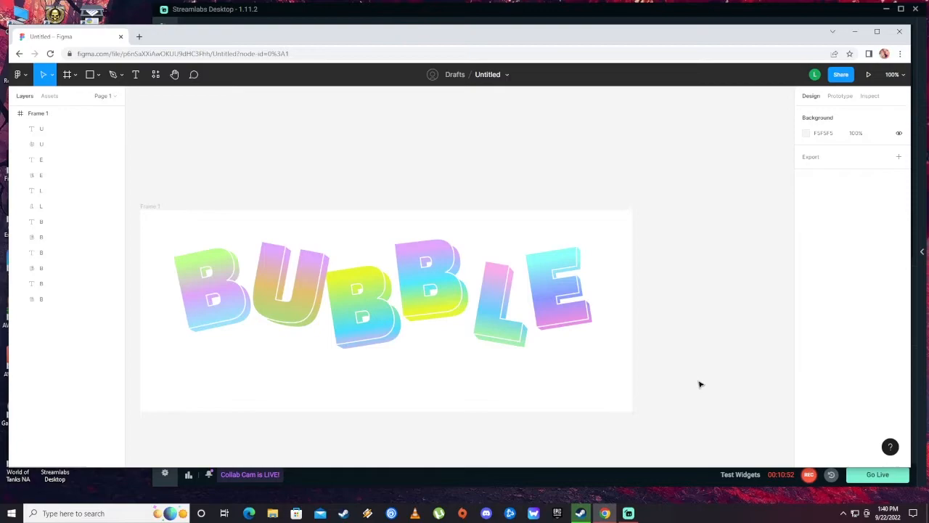
{"action": "mouse_move", "coordinate": [241, 253]}
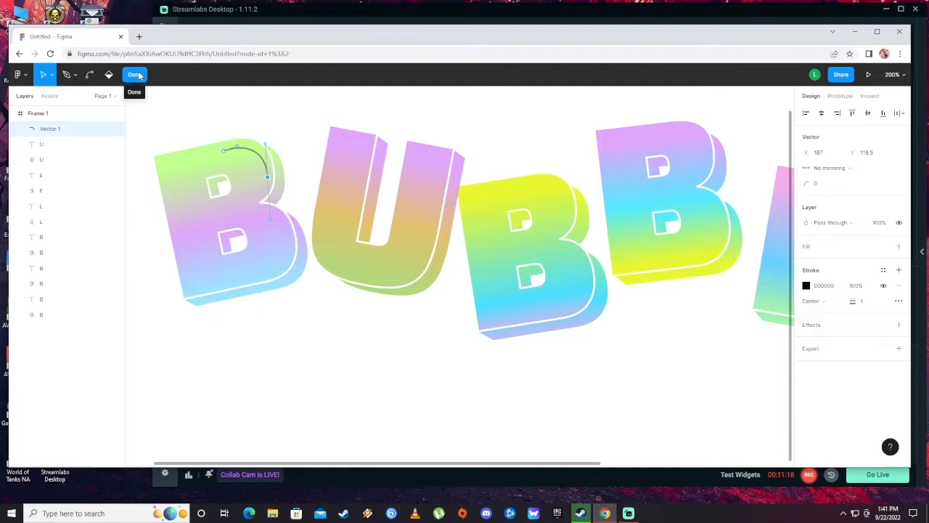
Give the highlight curve on the first B a white #FFFFFF stroke and a Layer blur effect.
{"action": "left_click", "coordinate": [806, 349]}
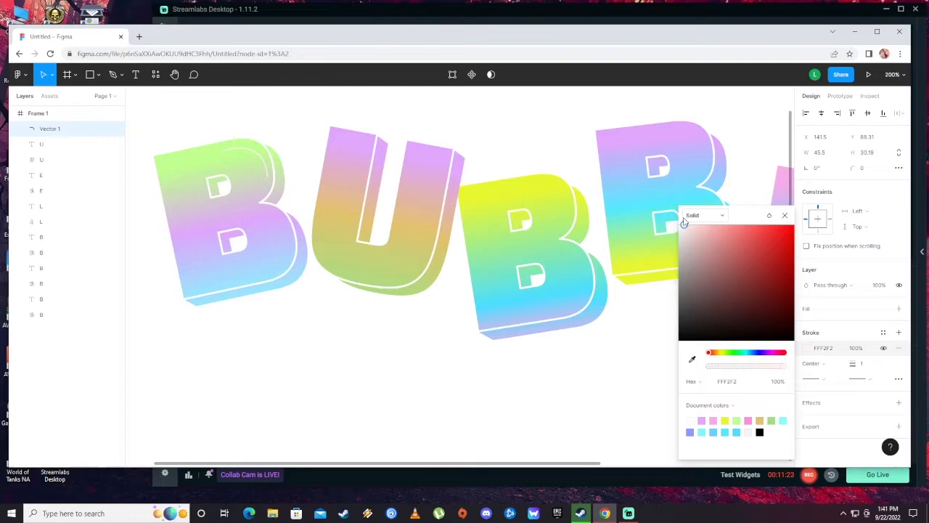
{"action": "left_click", "coordinate": [784, 215]}
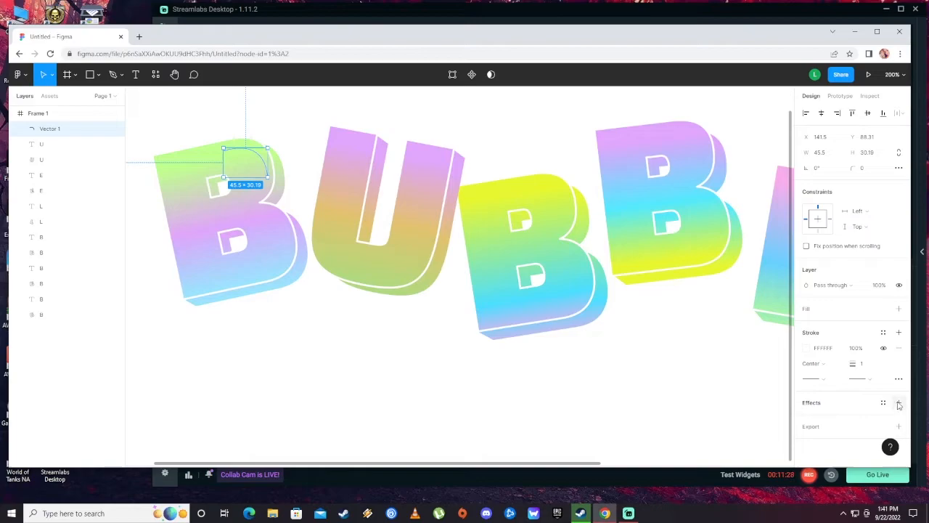
{"action": "left_click", "coordinate": [899, 402]}
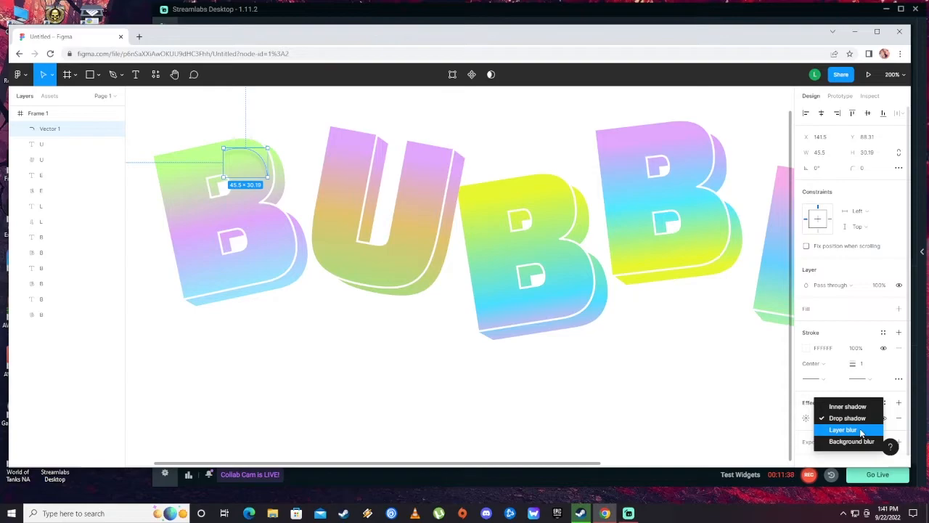
{"action": "left_click", "coordinate": [842, 429]}
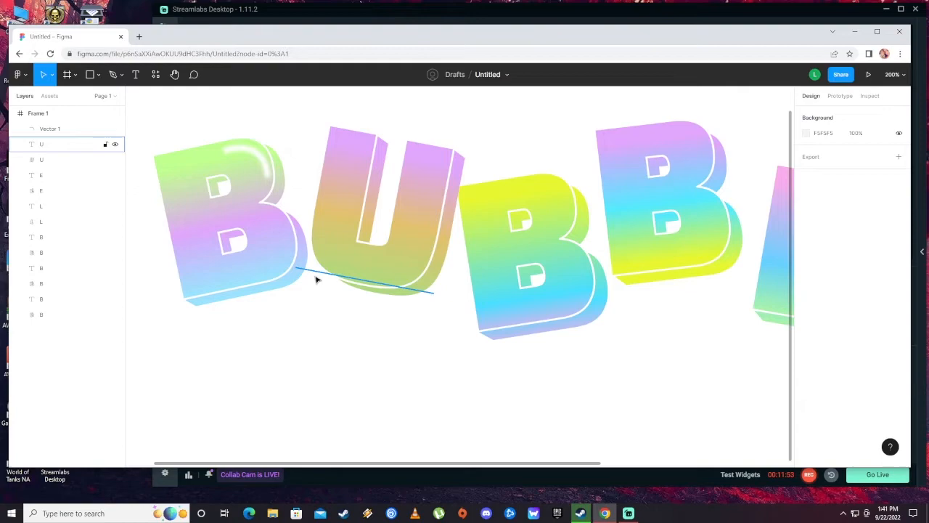
{"action": "left_click", "coordinate": [296, 284]}
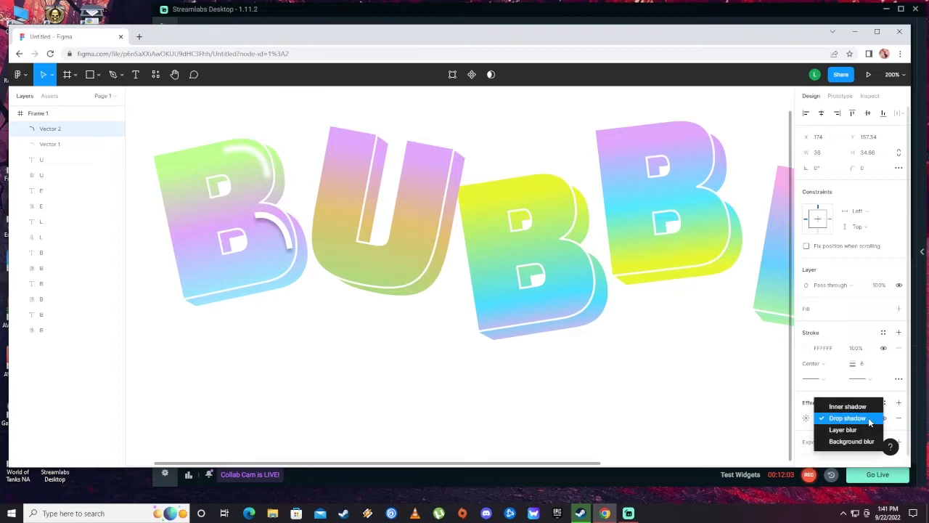
Layer-blur the new B highlight curve and begin a highlight curve on the U.
{"action": "left_click", "coordinate": [377, 235]}
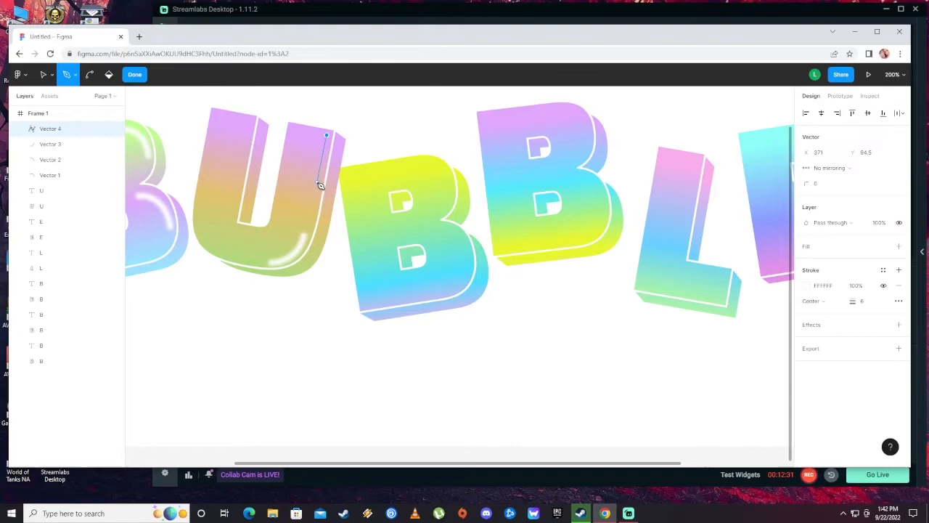
{"action": "left_click", "coordinate": [409, 167]}
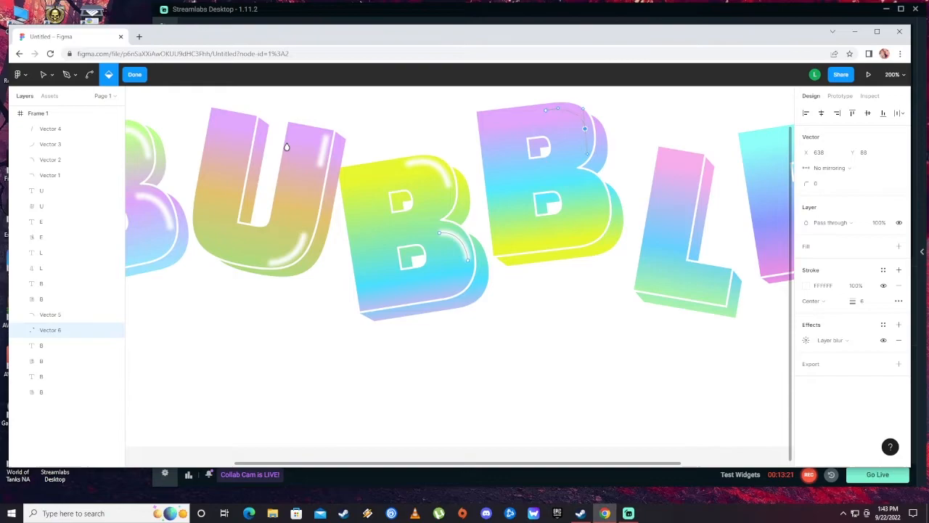
Draw white highlight curves along the top edges of the U and the second B.
{"action": "left_click", "coordinate": [133, 74]}
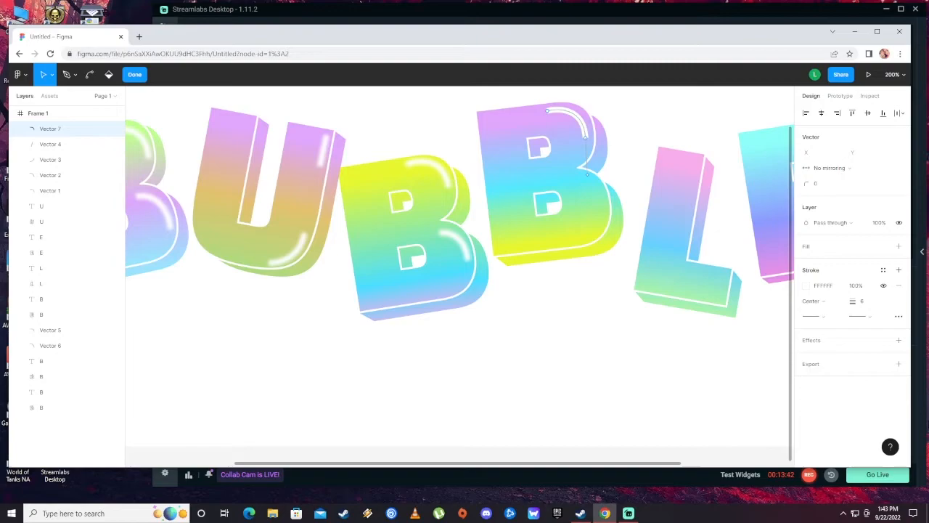
{"action": "left_click", "coordinate": [899, 339]}
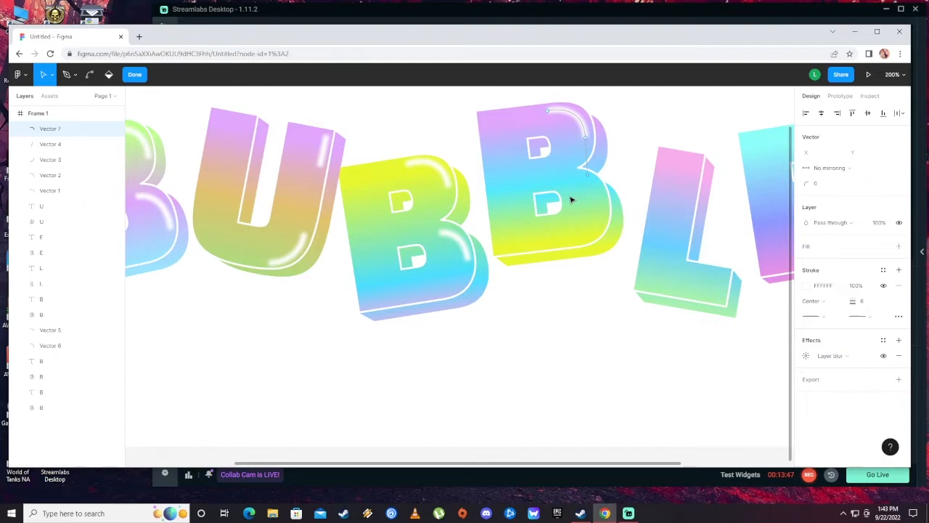
{"action": "left_click", "coordinate": [548, 182]}
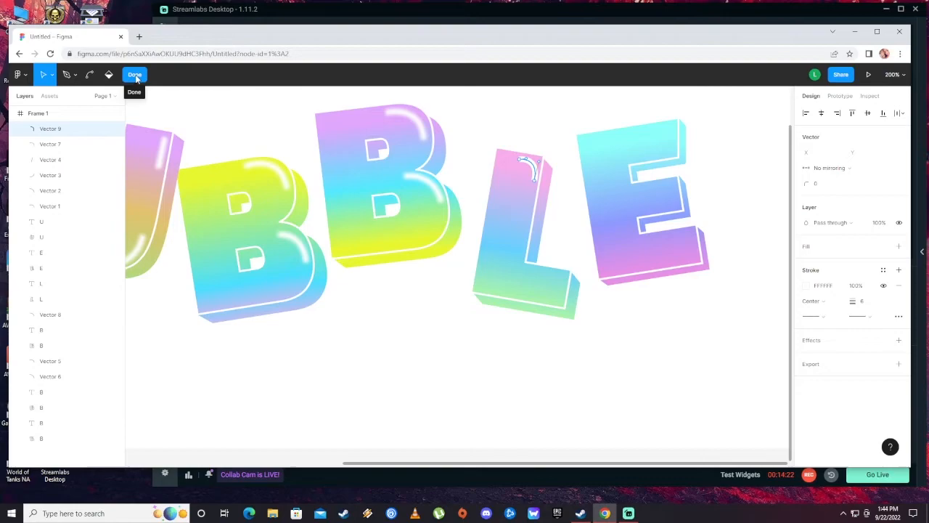
Finish the L's highlight path and give it a blur effect.
{"action": "left_click", "coordinate": [135, 74]}
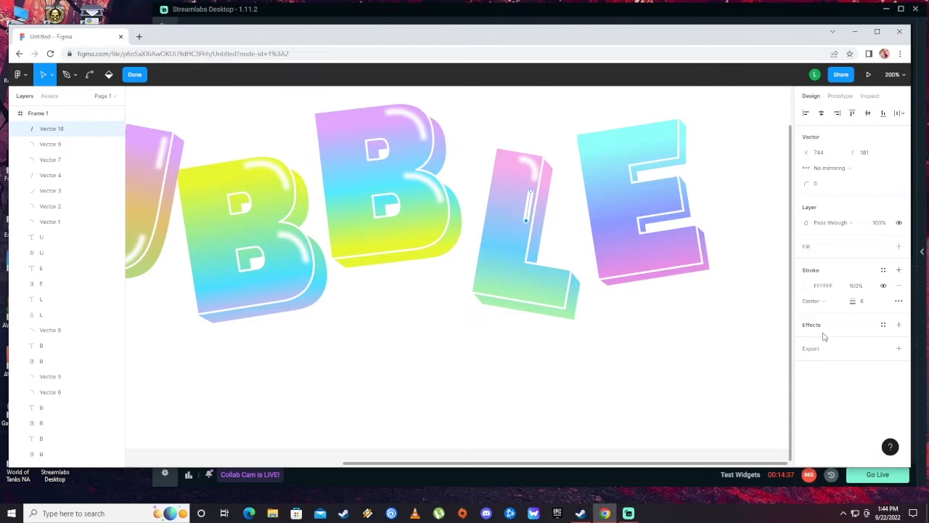
{"action": "left_click", "coordinate": [898, 325]}
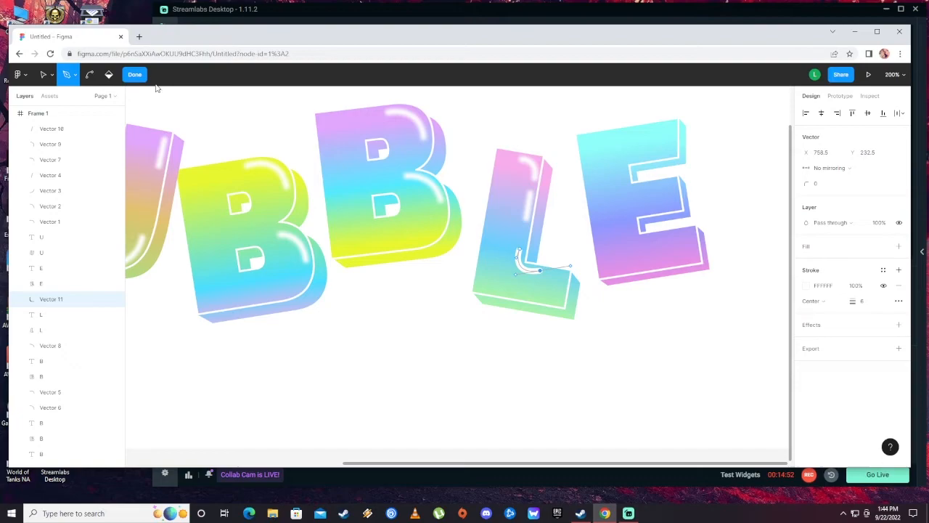
Draw a second white highlight curve along the L's bottom inner corner.
{"action": "left_click", "coordinate": [134, 74]}
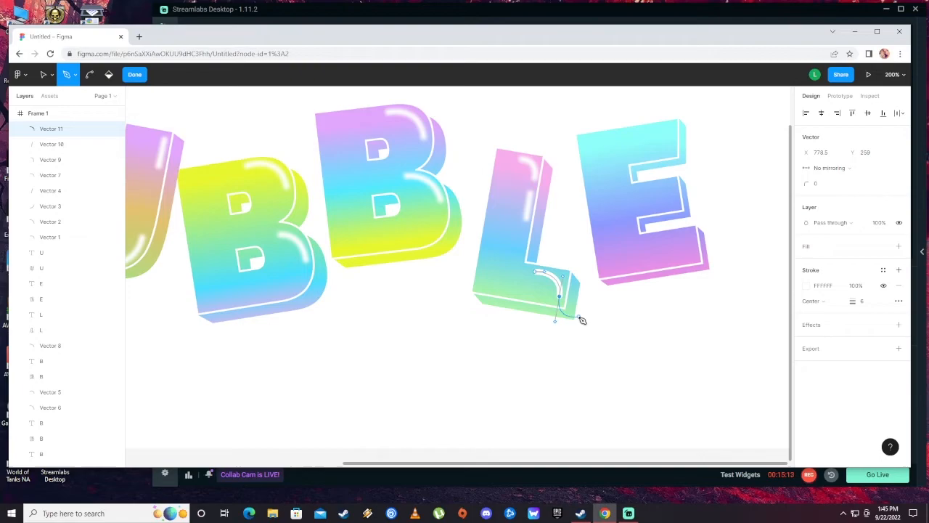
{"action": "left_click", "coordinate": [134, 74]}
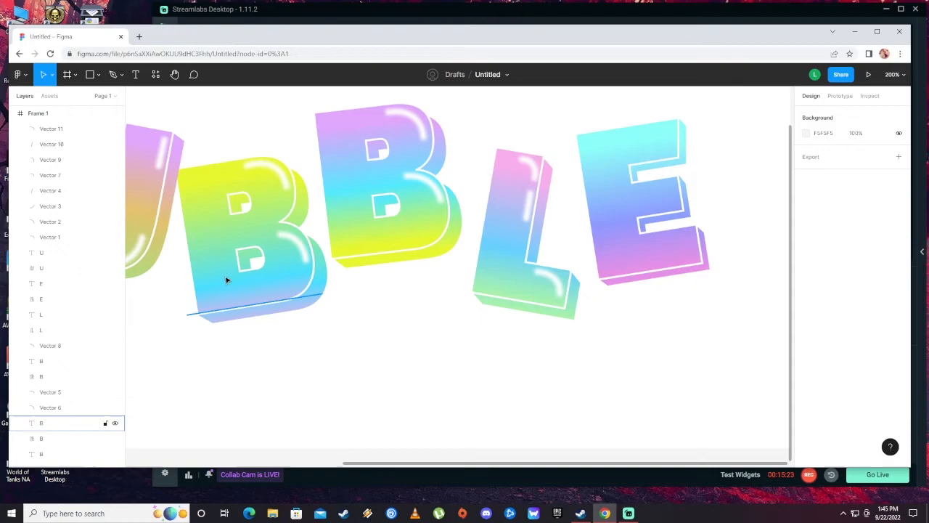
{"action": "mouse_move", "coordinate": [221, 281]}
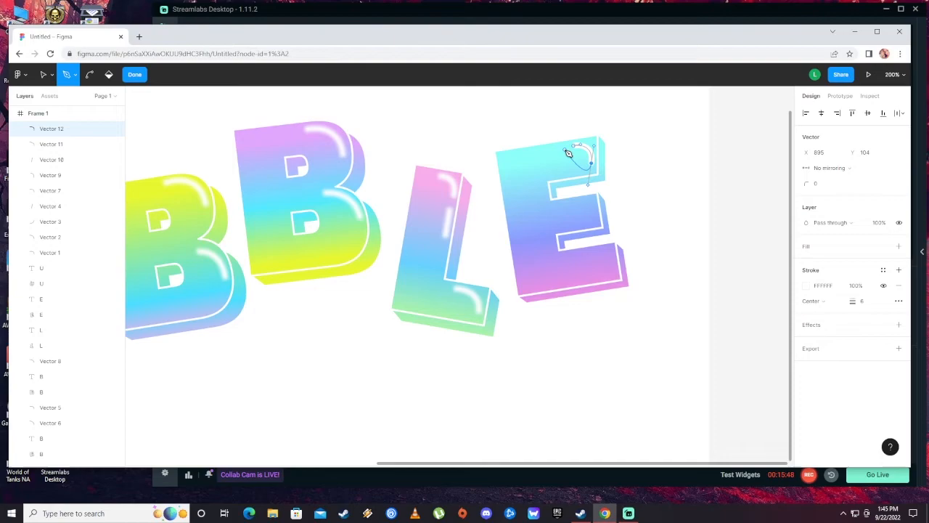
Draw a white highlight curve on the E so every letter shows the bubble shine.
{"action": "left_click", "coordinate": [133, 74]}
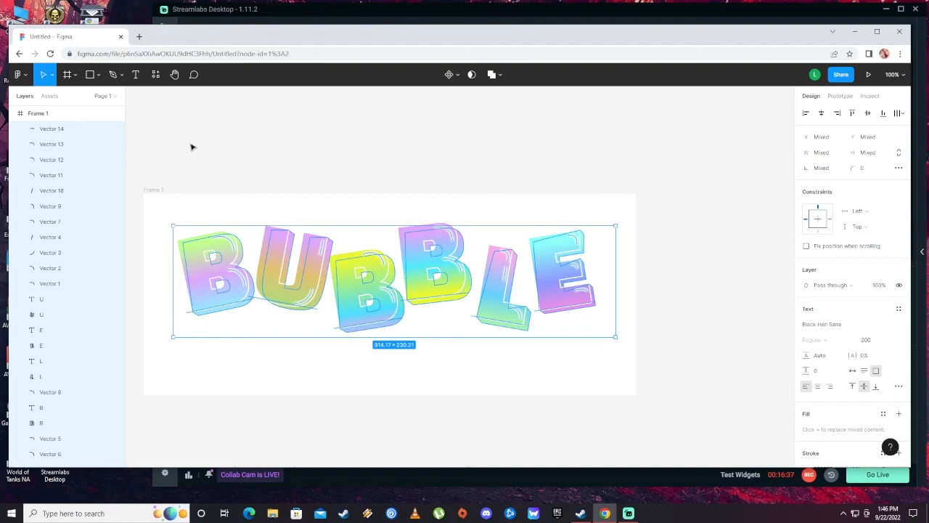
Select Frame 1 with the BUBBLE artwork and collapse its layer list.
{"action": "left_click", "coordinate": [38, 113]}
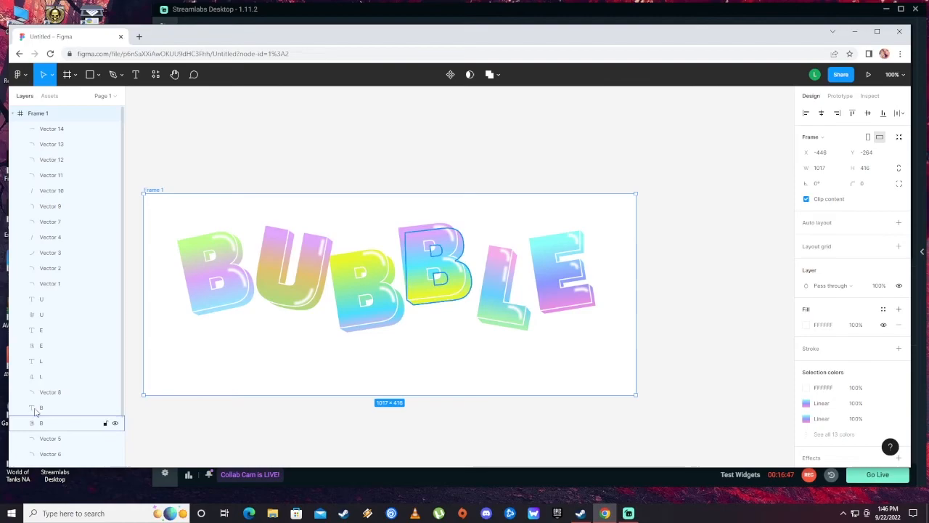
{"action": "left_click", "coordinate": [12, 113]}
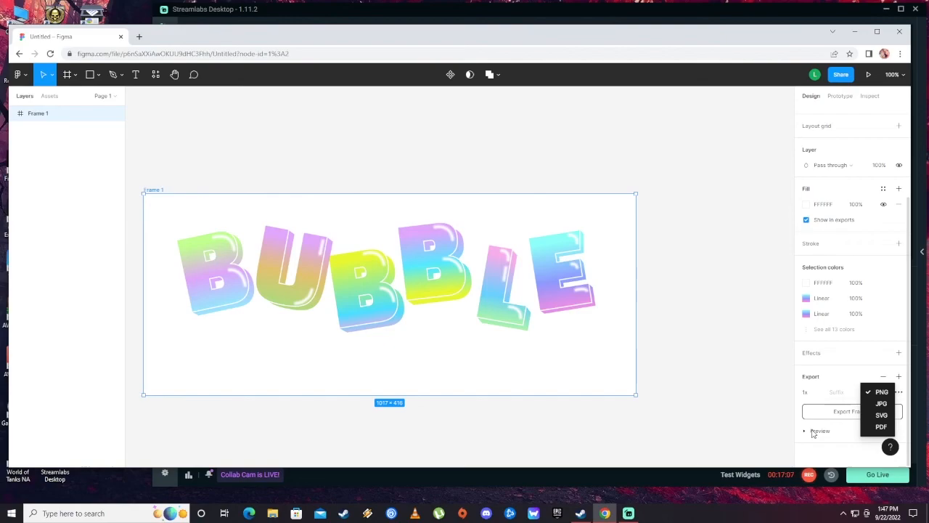
Preview the export image and export Frame 1 as a PNG file.
{"action": "left_click", "coordinate": [881, 392]}
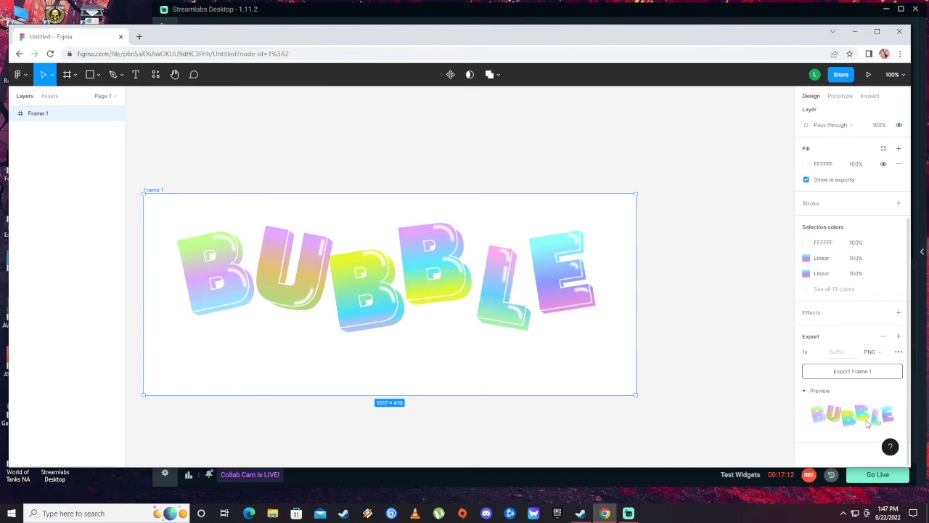
{"action": "left_click", "coordinate": [850, 371]}
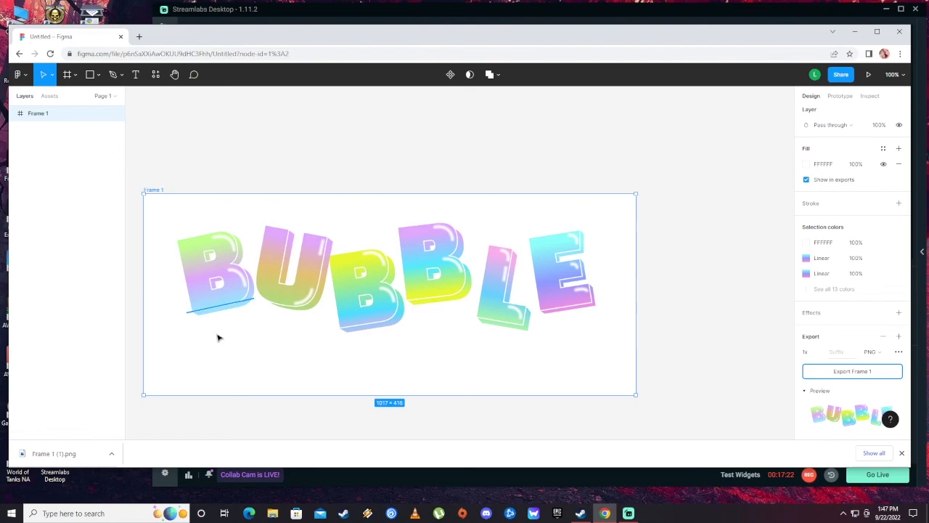
{"action": "mouse_move", "coordinate": [210, 374]}
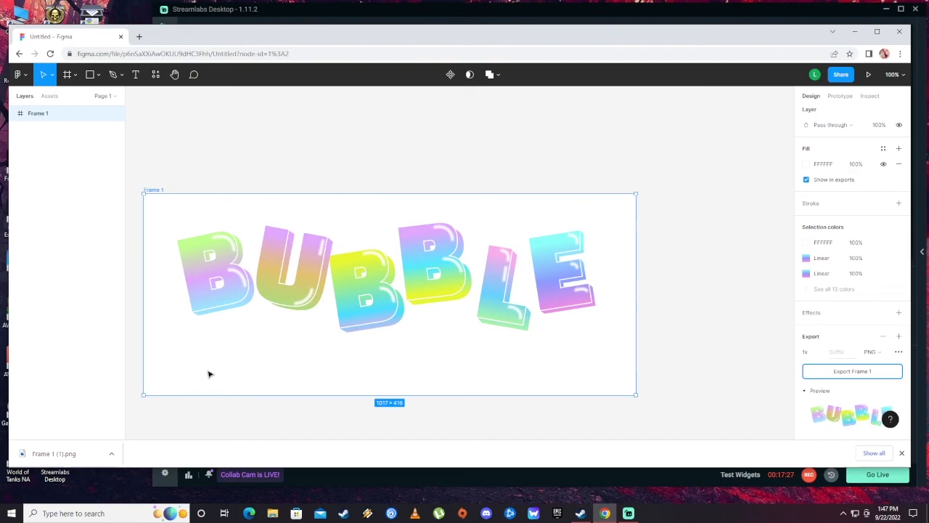